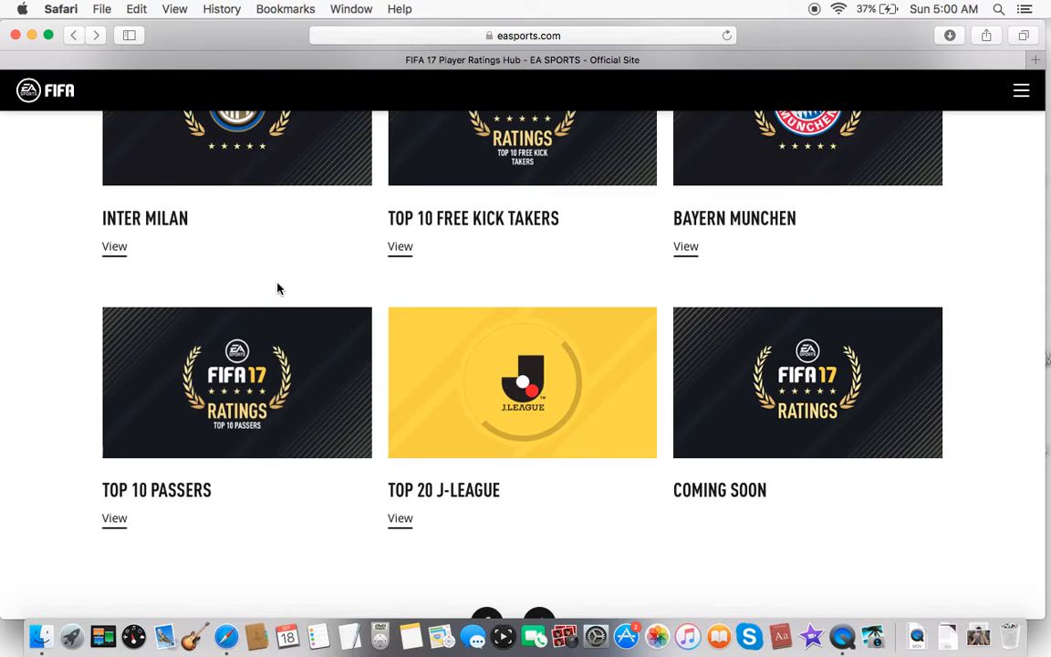
mouse_move(500, 492)
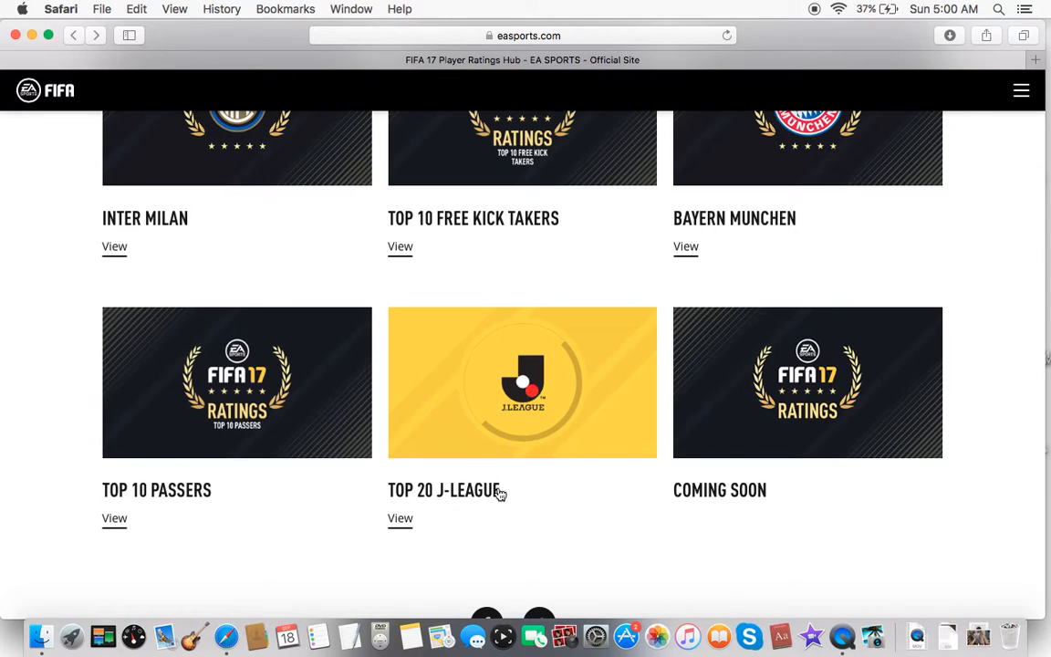
Step: Open the Top 20 J-League Players FIFA 17 ratings article from the hub tile
left_click(521, 383)
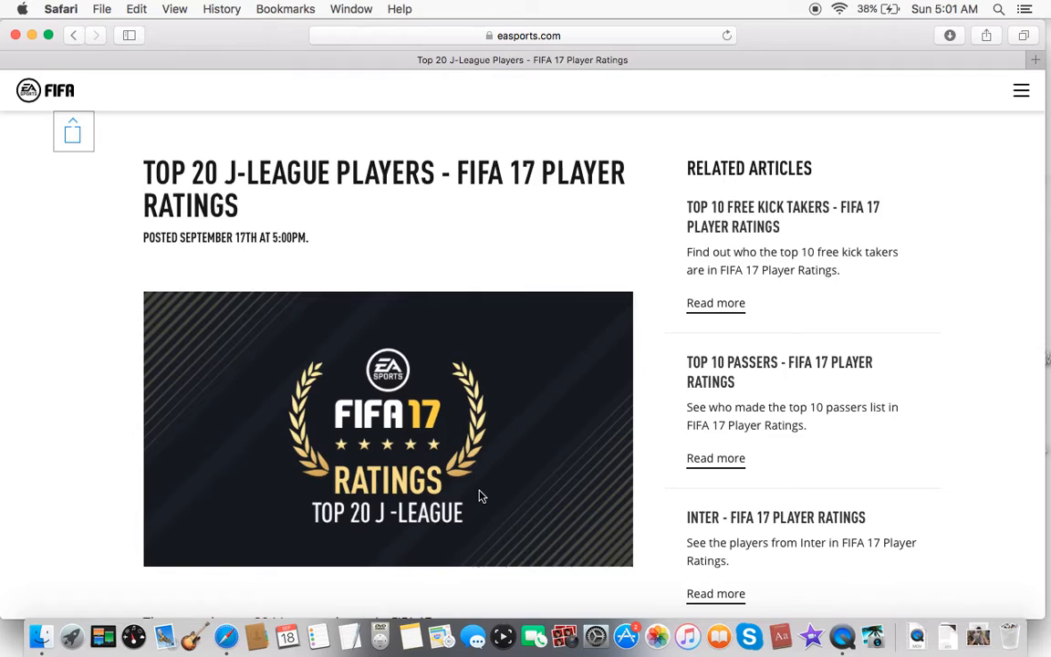
Step: Scroll past the intro to the Marquinhos Paraná and Shunsuke Nakamura cards
scroll("down", 3)
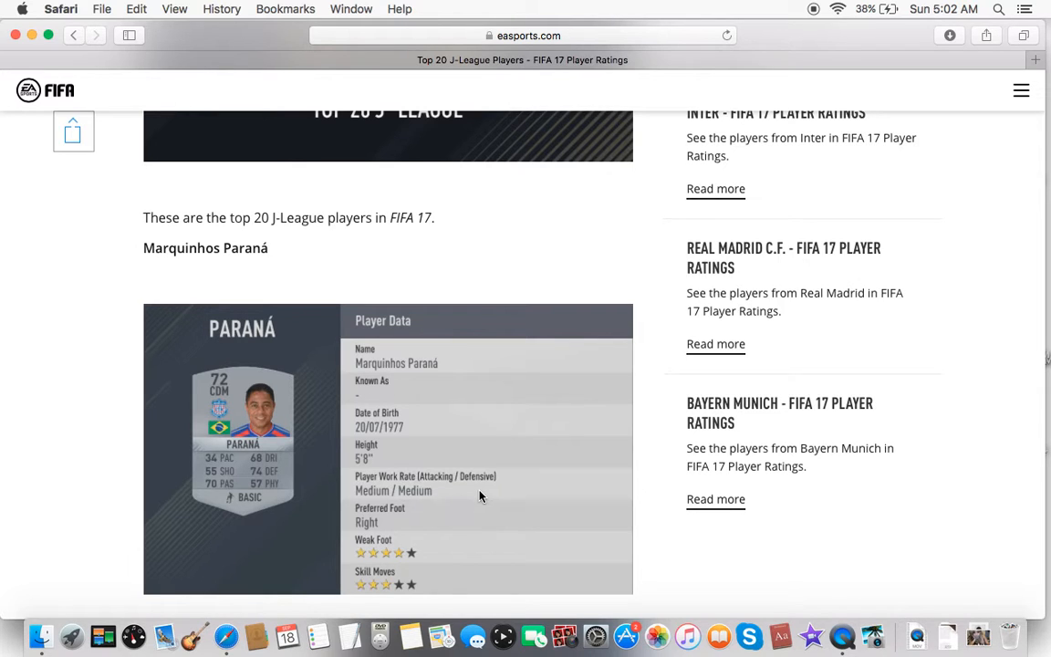
scroll("down", 3)
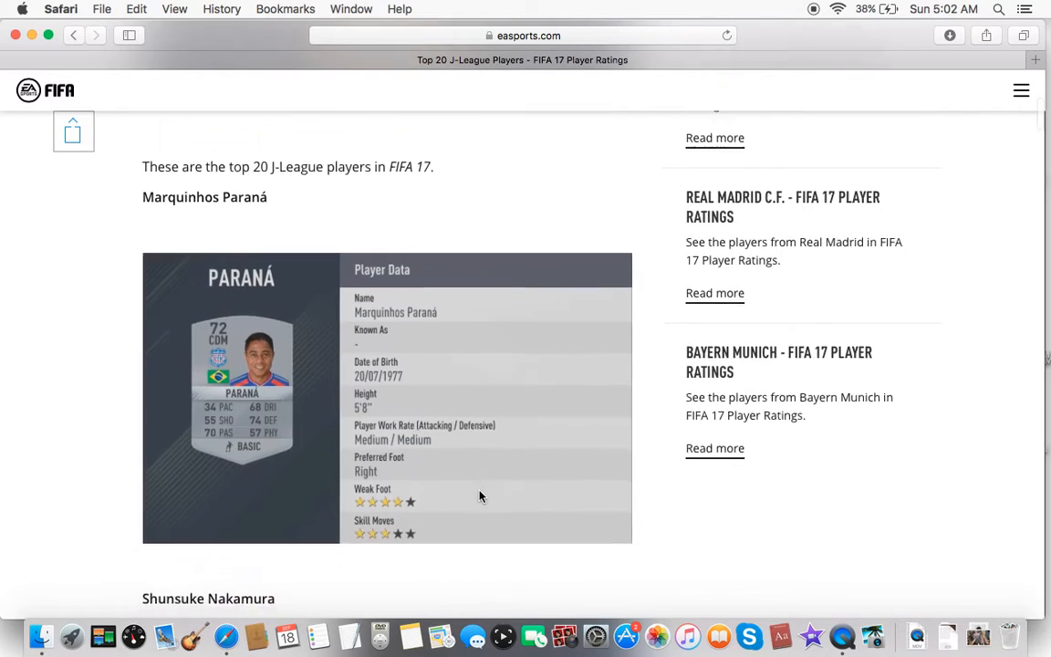
scroll("down", 3)
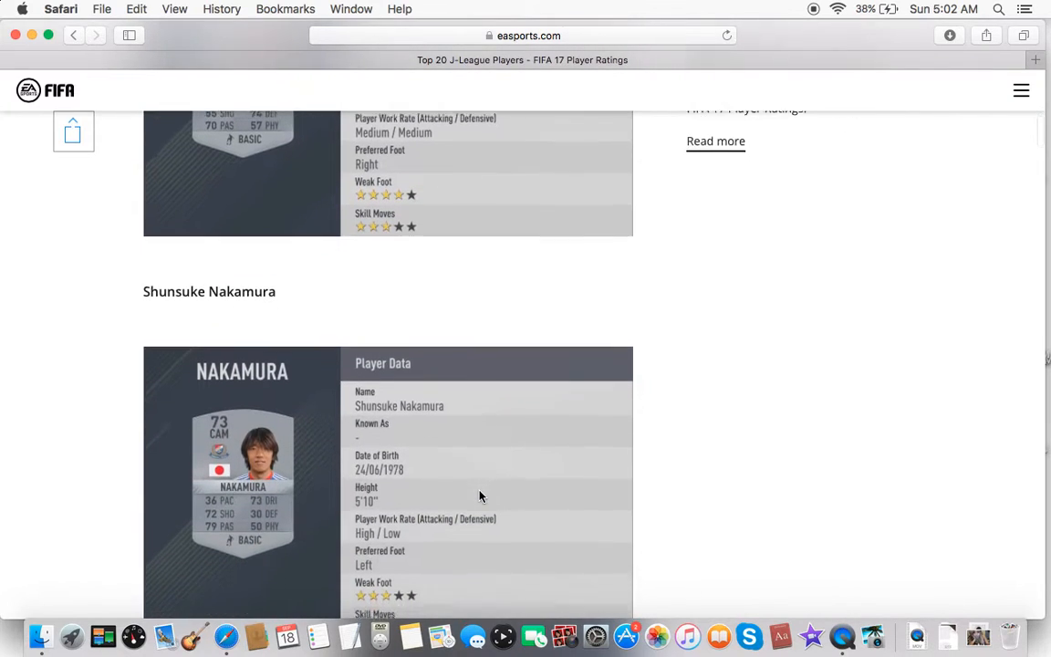
scroll("down", 3)
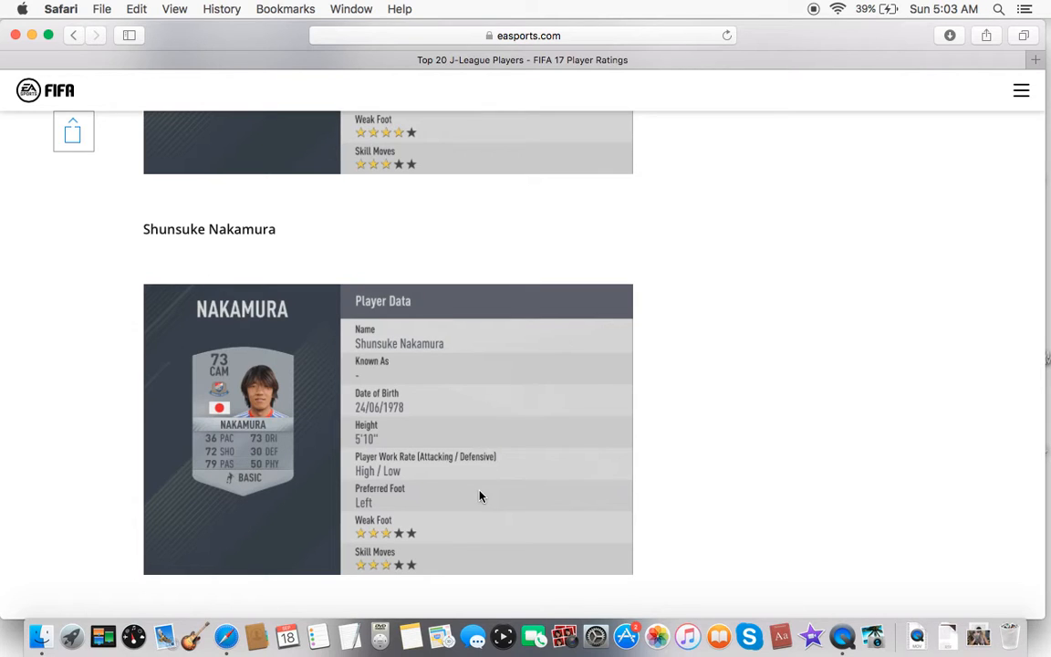
Step: Scroll to Yasuhito Endo's rating card with Masaaki Higashiguchi listed next
scroll("down", 3)
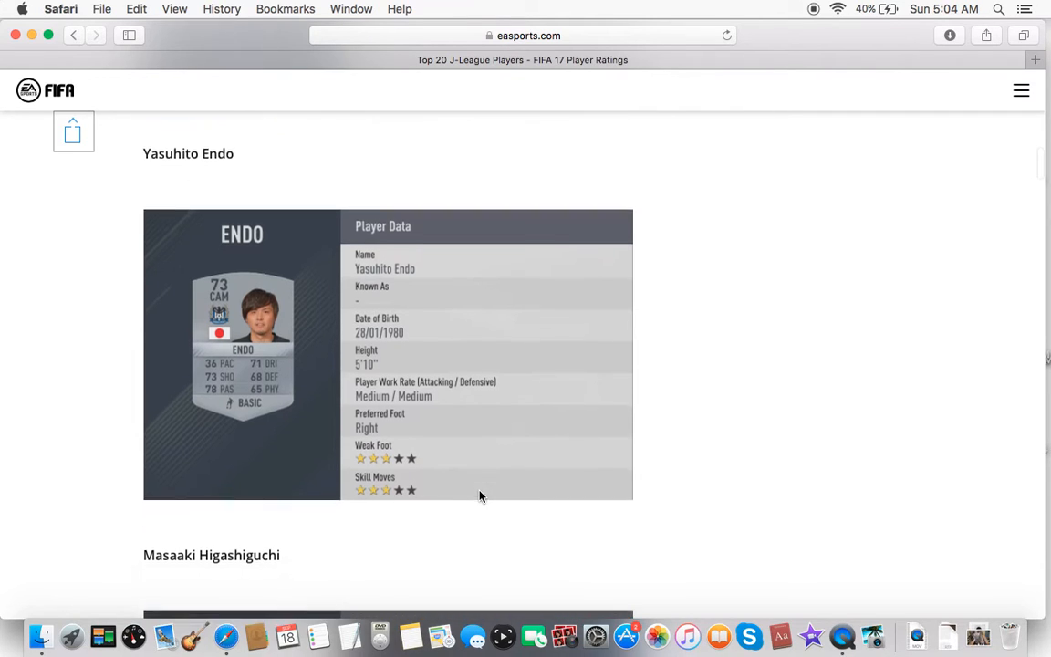
Step: Scroll to Masaaki Higashiguchi's goalkeeper card with Kim Seung Gyu below
scroll("down", 3)
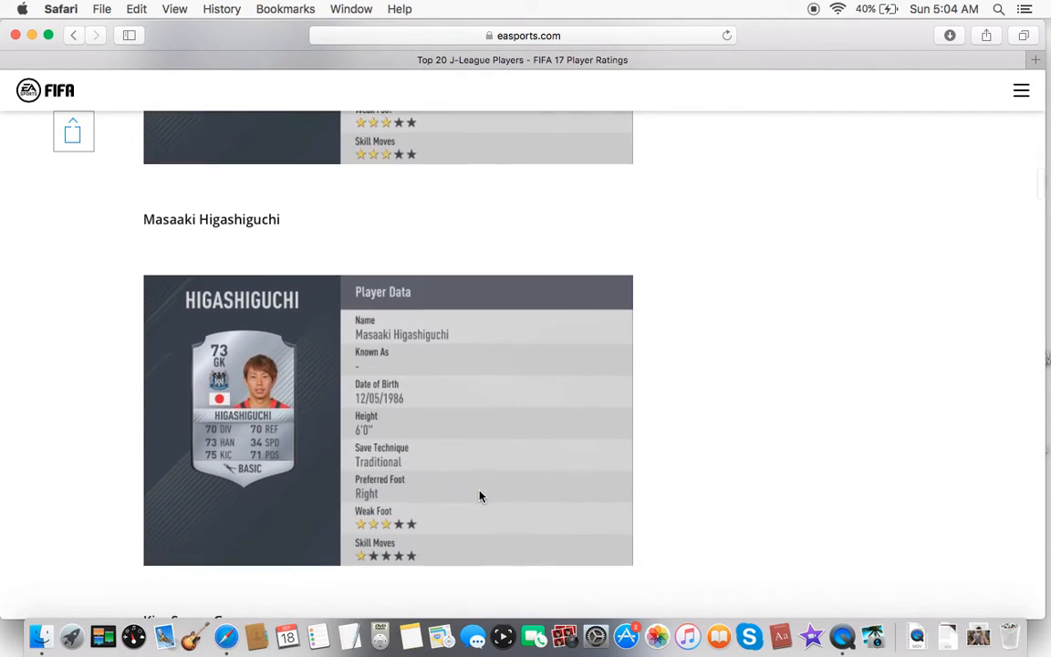
scroll("down", 3)
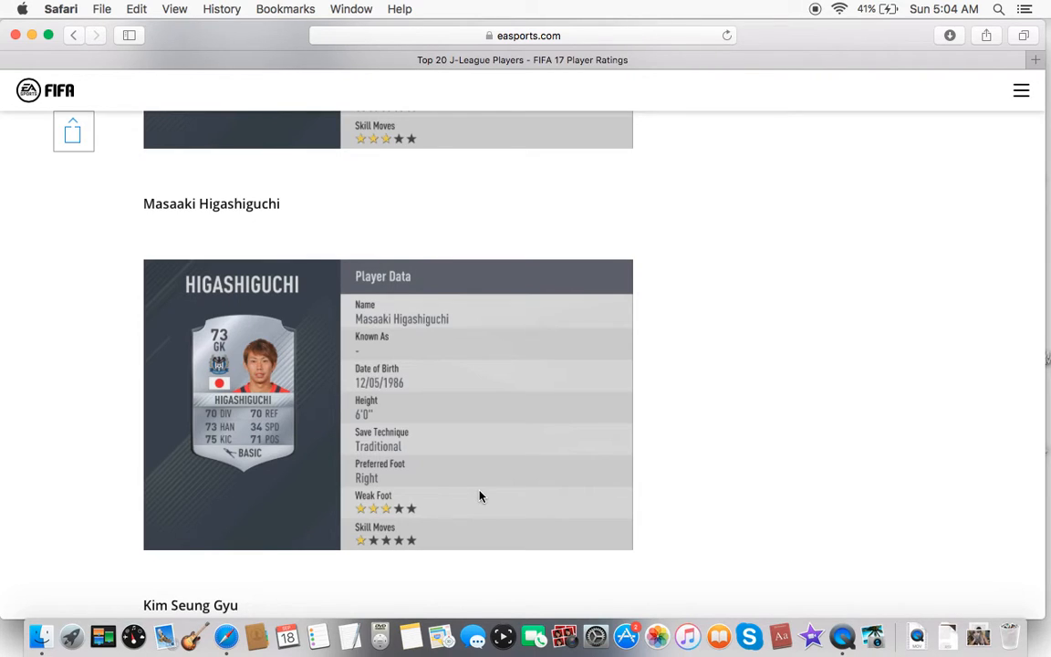
Step: Scroll to Kim Seung Gyu's goalkeeper card with Moestafa El Kabir next
scroll("down", 3)
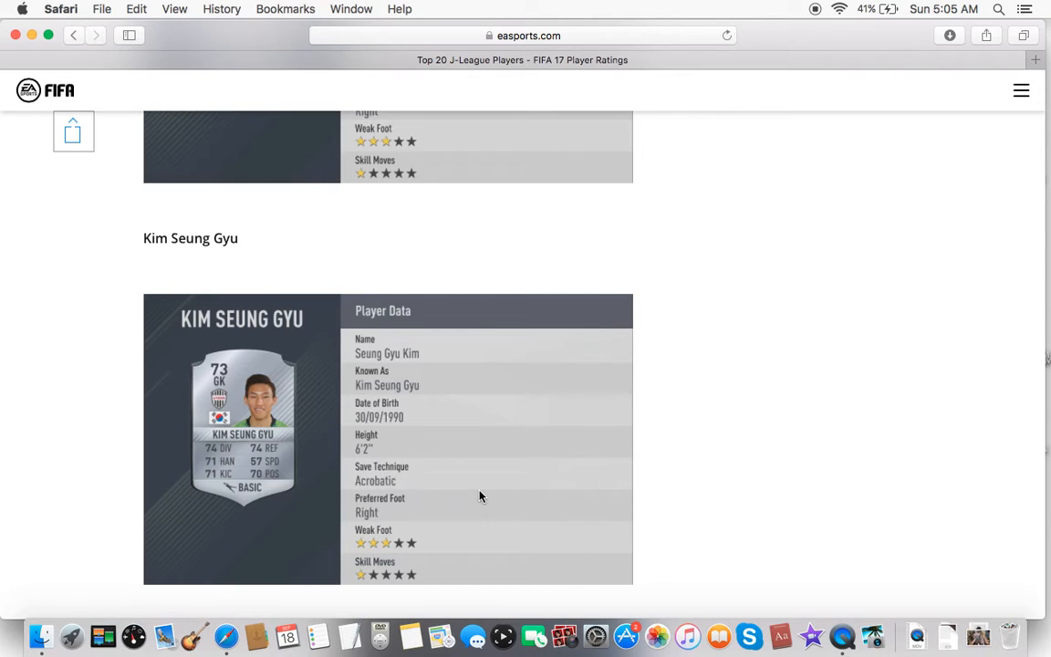
scroll("down", 3)
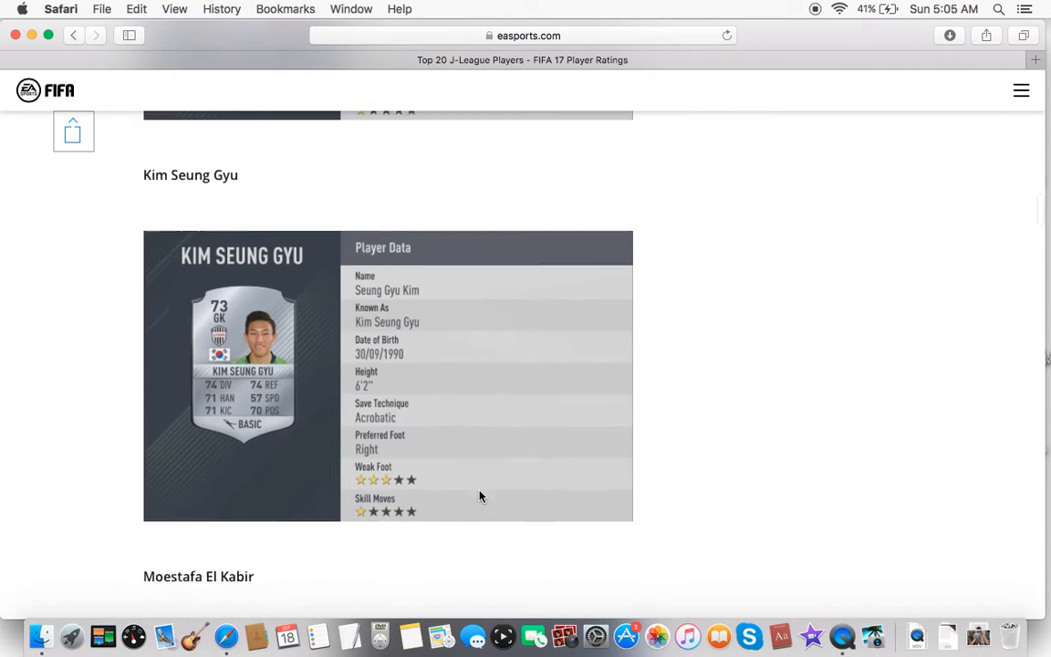
Step: Scroll past Moestafa El Kabir to Takeshi Aoki's full card, Yoshito Okubo starting below
scroll("down", 3)
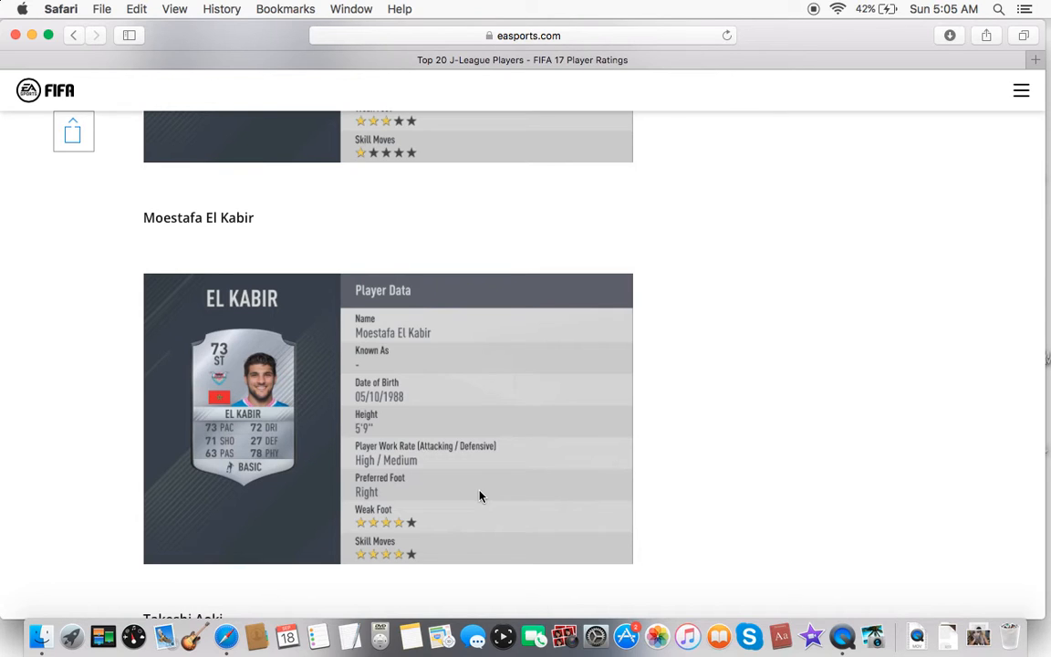
scroll("down", 3)
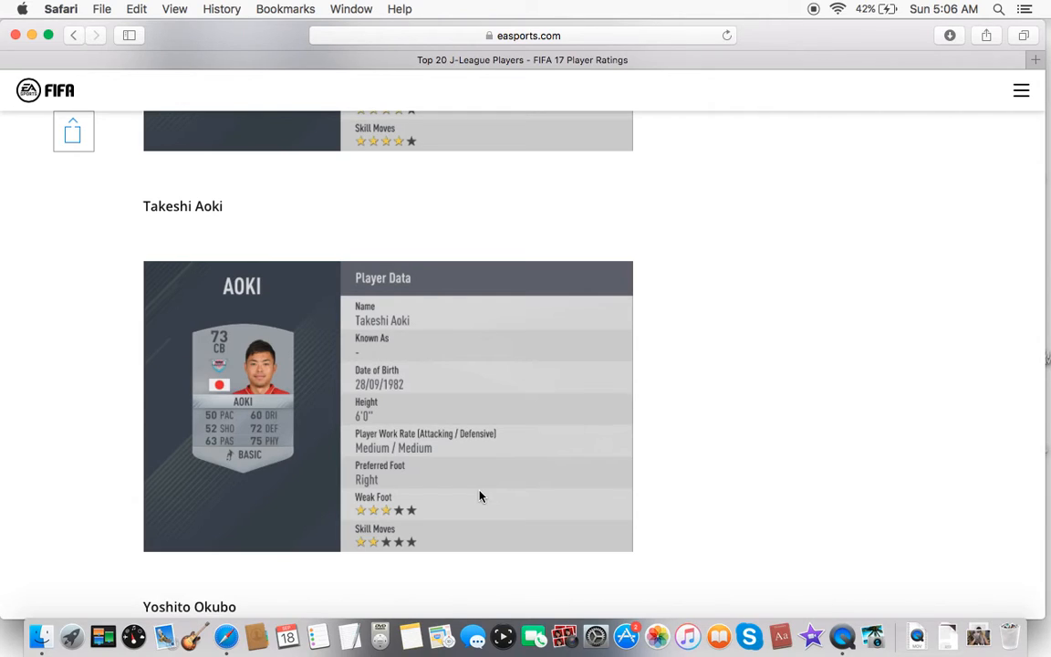
scroll("down", 3)
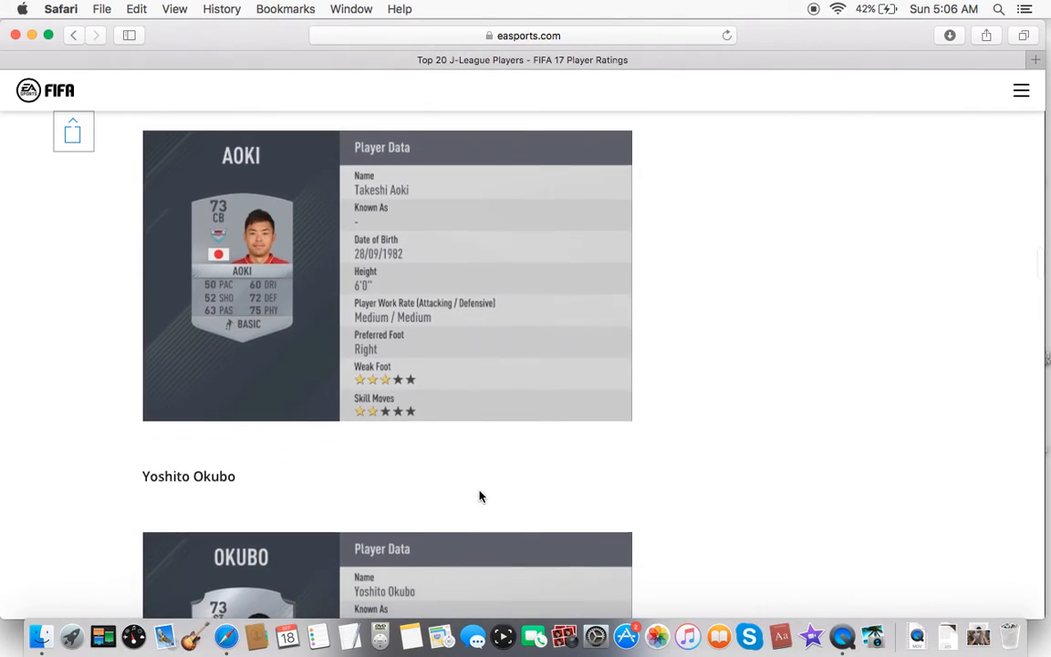
Step: Scroll to Yoshito Okubo's 73-rated ST card with Masato Morishige next
scroll("down", 3)
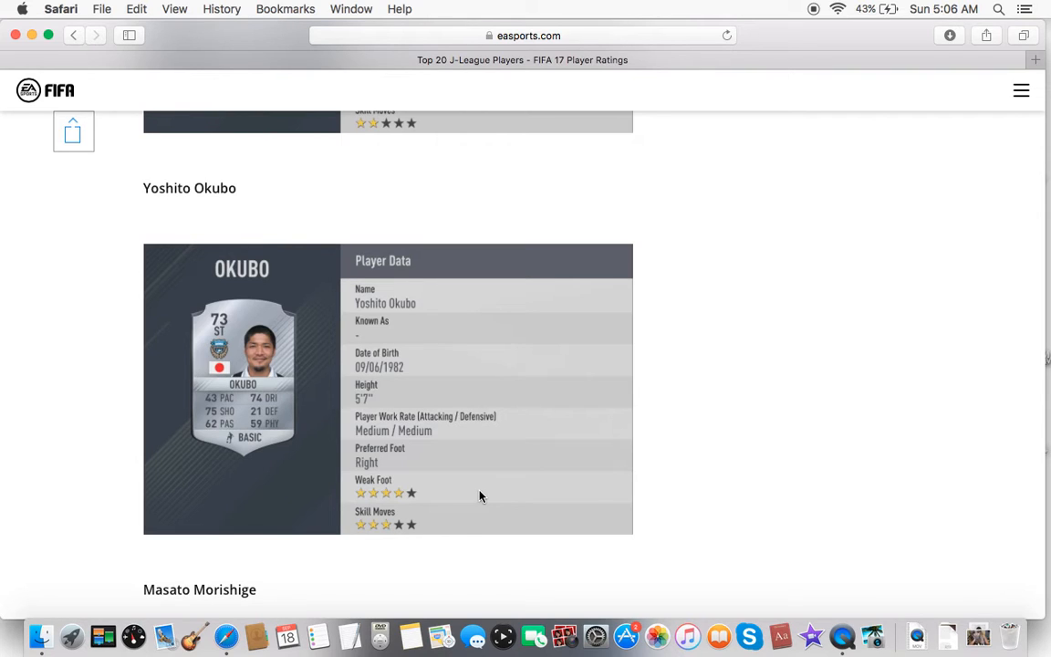
Step: Scroll to Masato Morishige's 73-rated CB card with Shinzo Koroki heading below
scroll("down", 3)
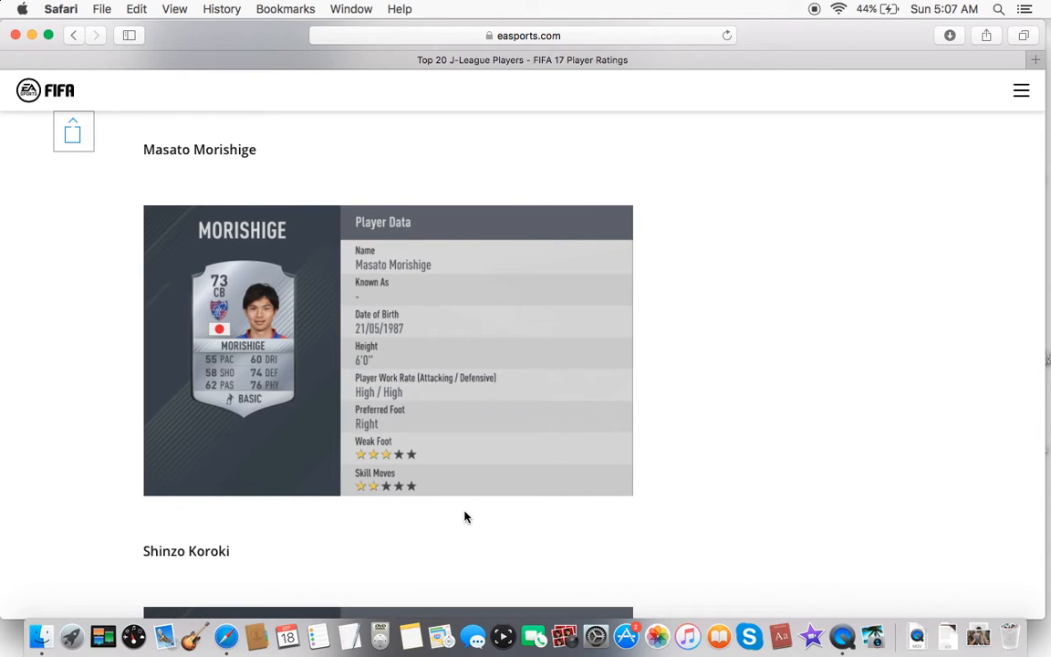
Step: Scroll past Koroki and Patric to Tsukasa Shiotani's 73-rated CB card
scroll("down", 3)
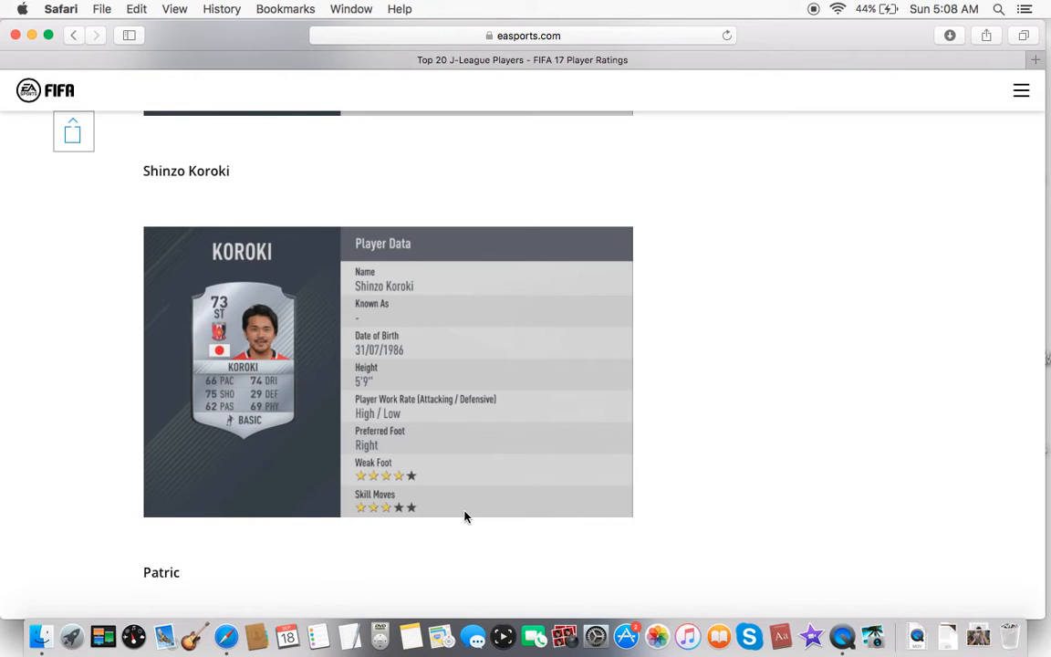
scroll("down", 3)
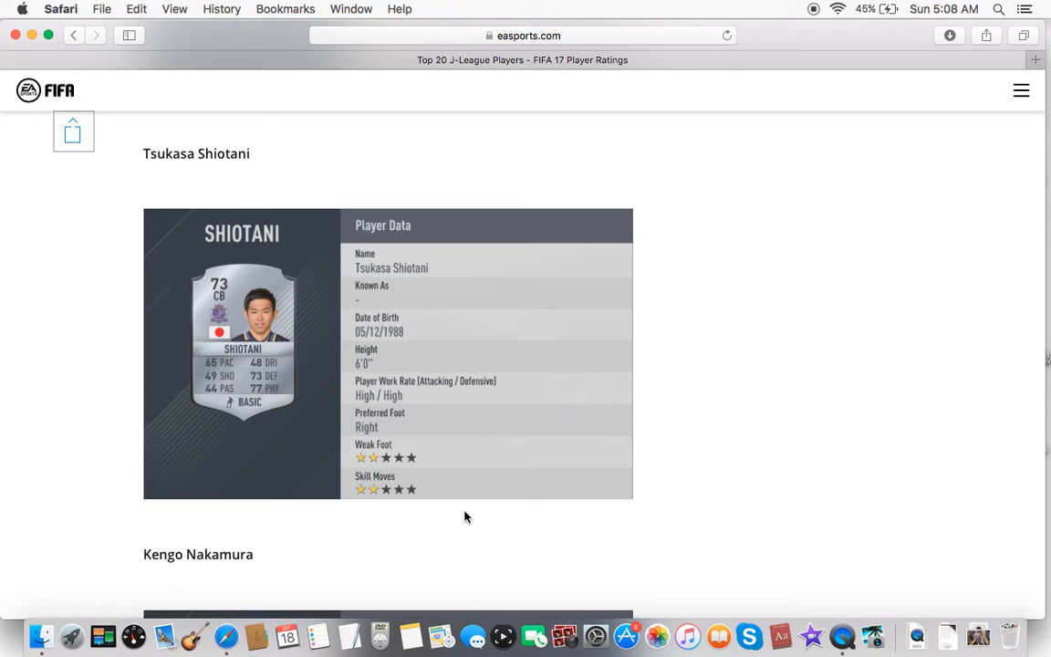
Step: Scroll past Kengo Nakamura to Junya Tanaka's 74-rated ST card, Muriqui next
scroll("down", 3)
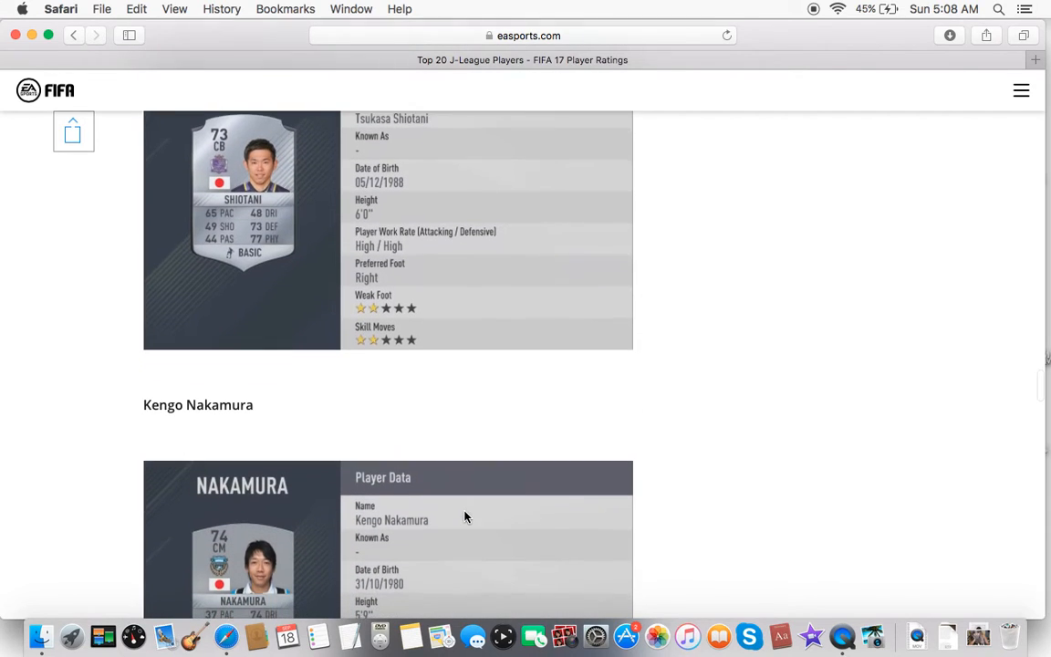
scroll("down", 3)
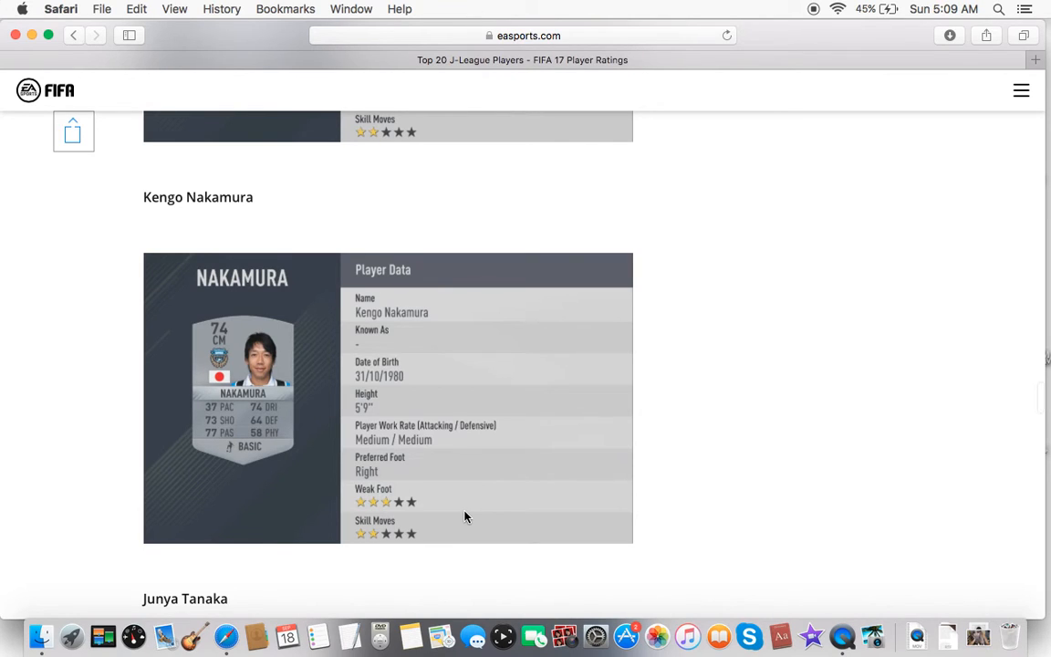
scroll("down", 3)
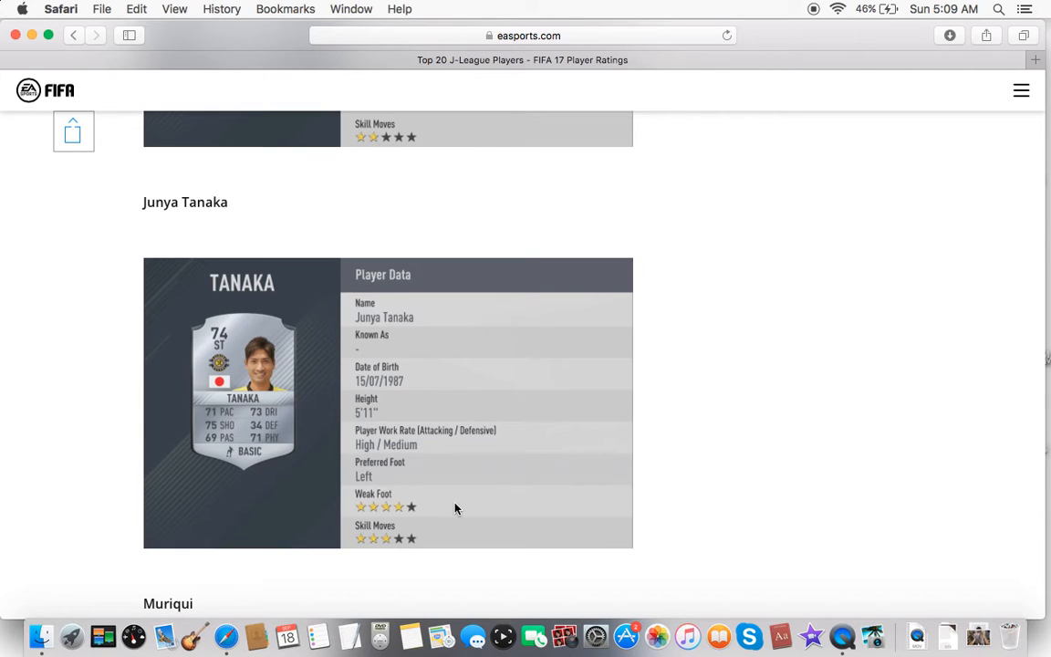
Step: Scroll down to Muriqui's full 74-rated striker card, with Tomoaki Makino's heading next
scroll("down", 3)
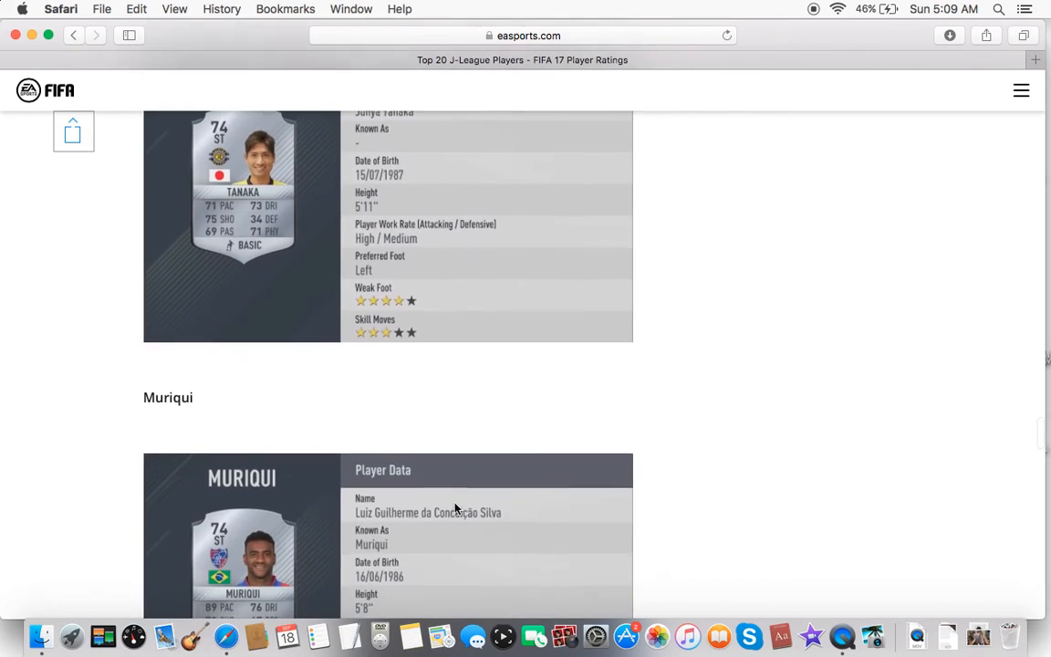
scroll("down", 3)
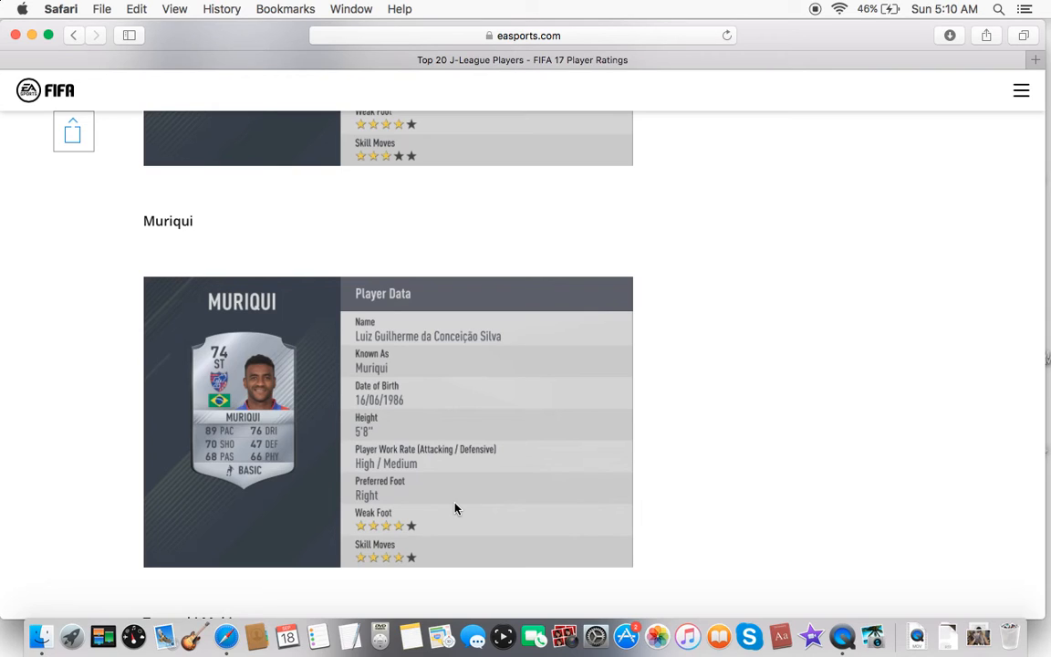
scroll("down", 3)
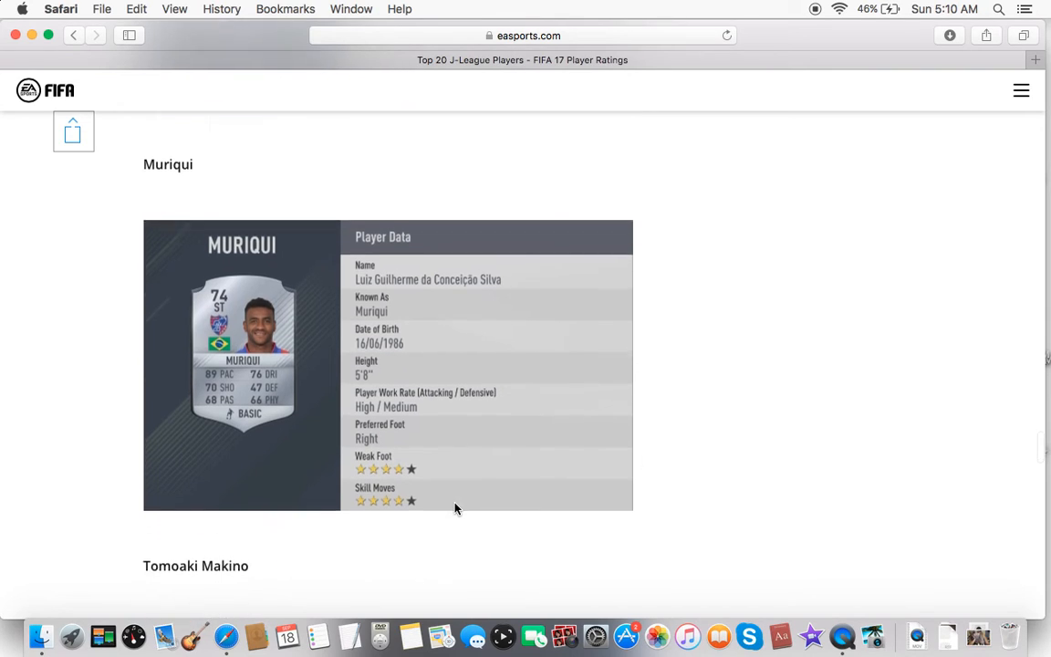
Step: Scroll down until Tomoaki Makino's 74-rated centre-back card is fully shown
scroll("down", 3)
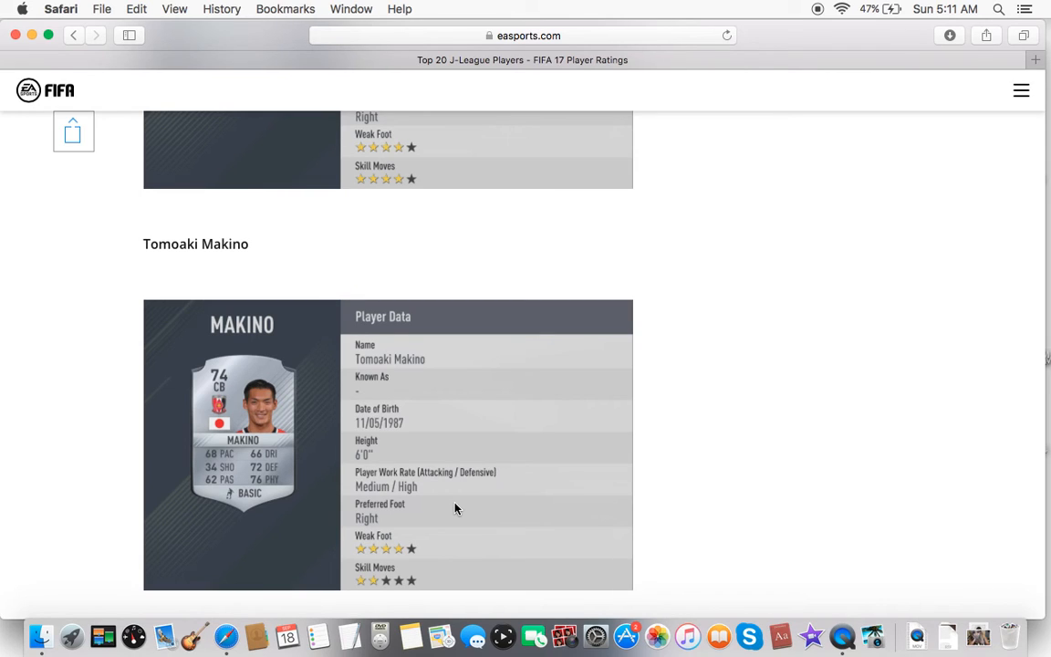
Step: Scroll down to Ademilson's full 74-rated striker card, with Toshihiro Aoyama's heading below
scroll("down", 3)
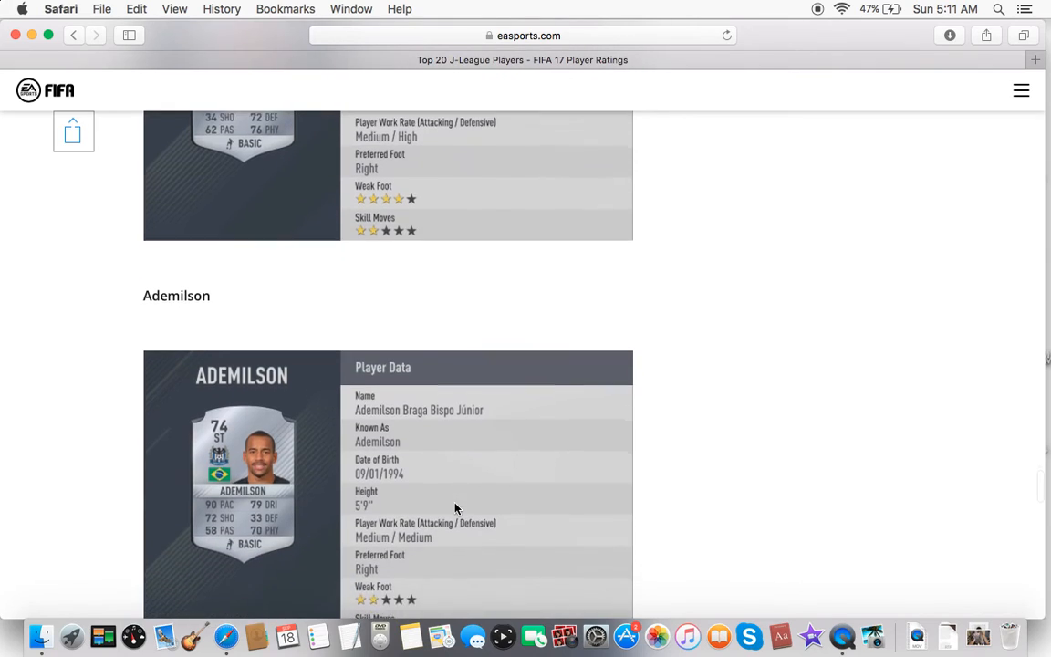
scroll("down", 3)
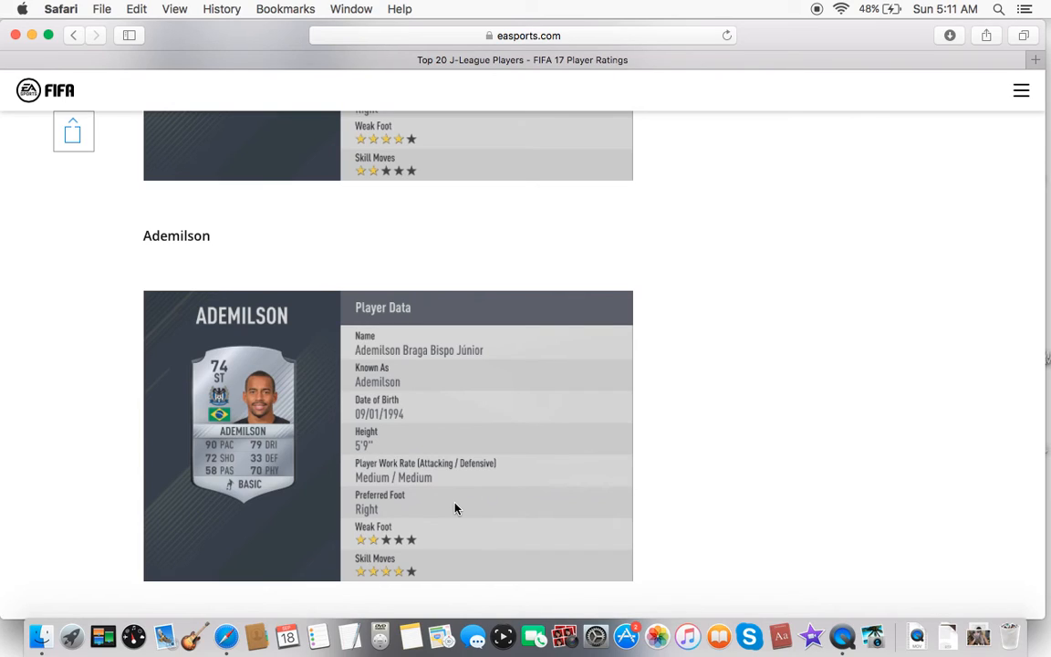
scroll("down", 3)
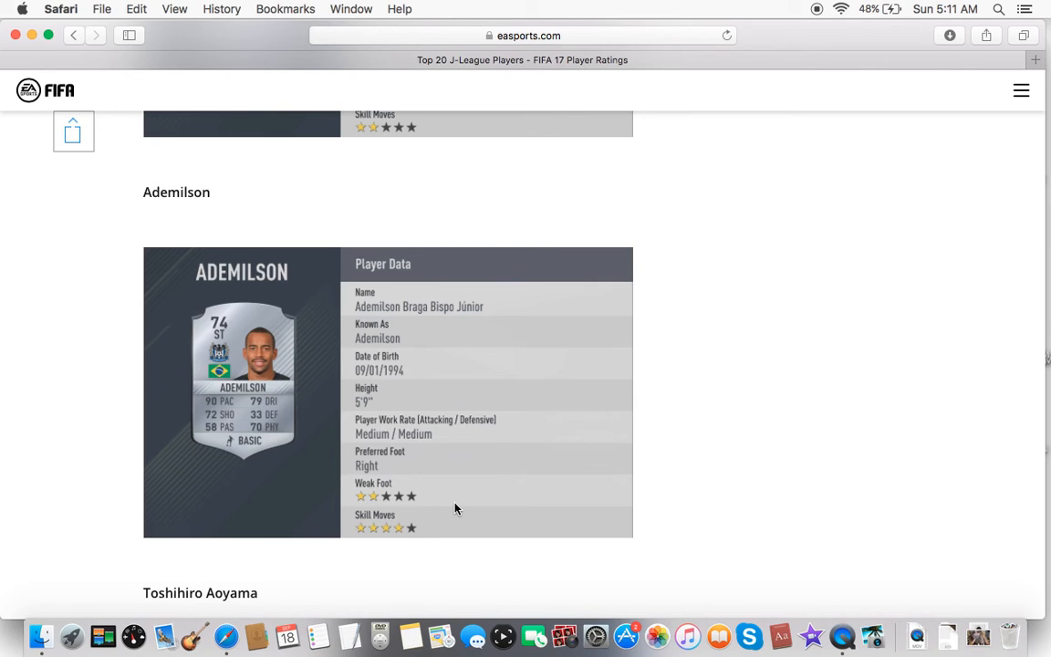
Step: Scroll past Aoyama's card to Avraam Papadopoulos's 75-rated centre-back card
scroll("down", 3)
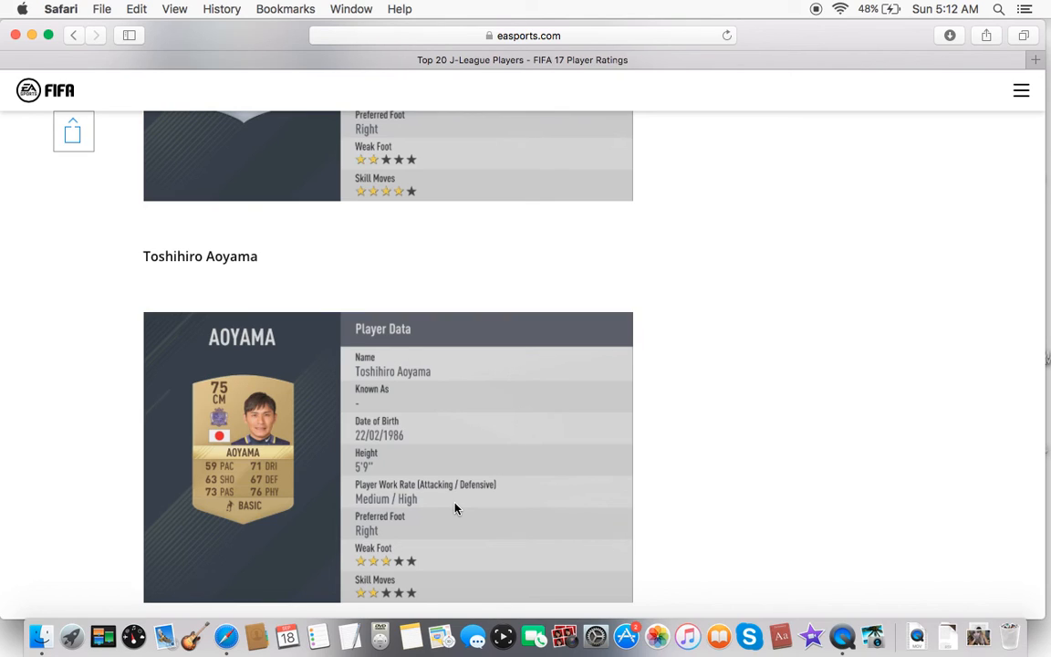
scroll("down", 3)
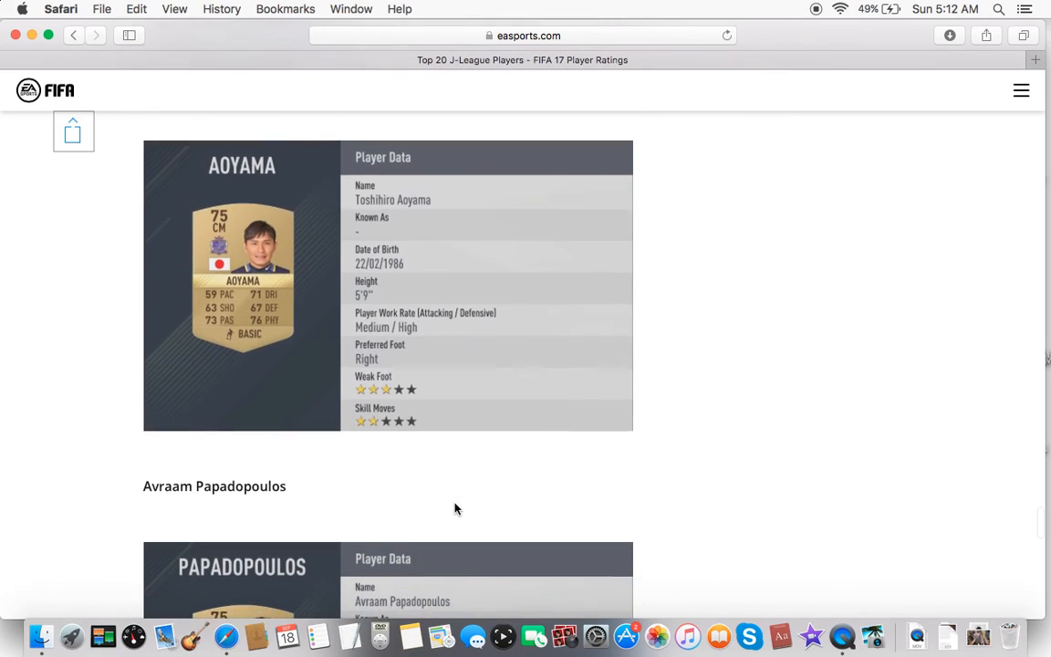
scroll("down", 3)
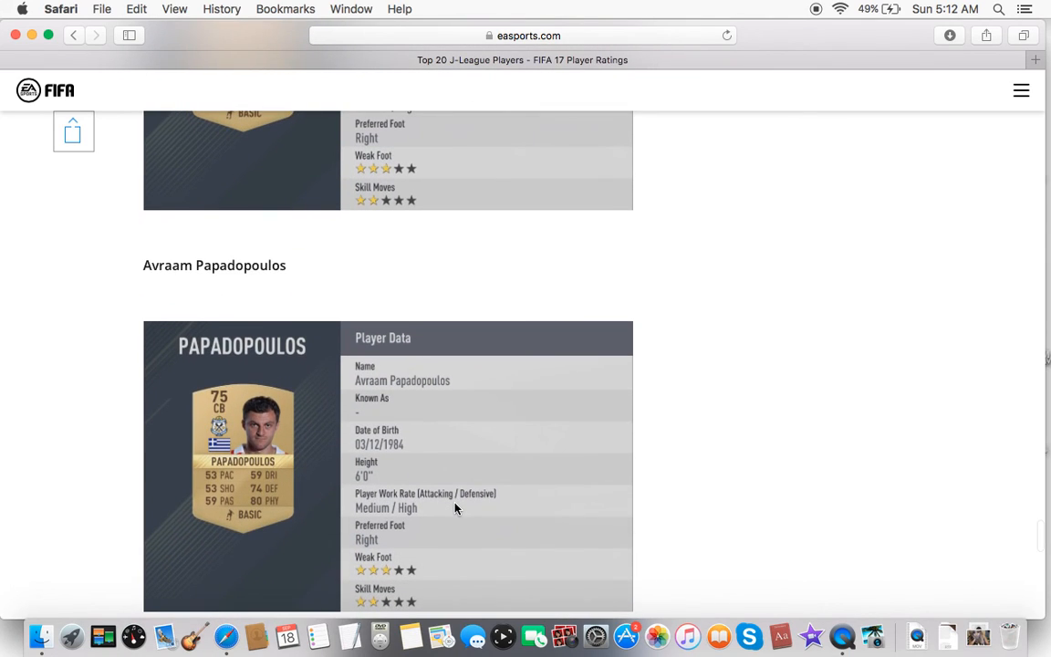
Step: Scroll past Papadopoulos to Peter Utaka's full 76-rated striker card
scroll("down", 3)
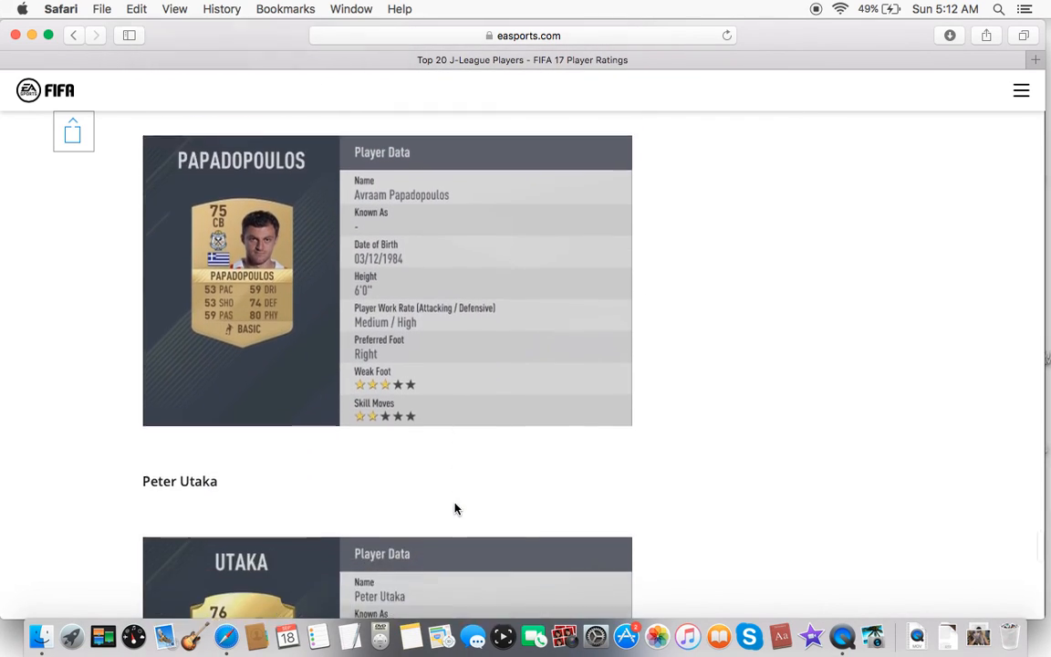
scroll("down", 3)
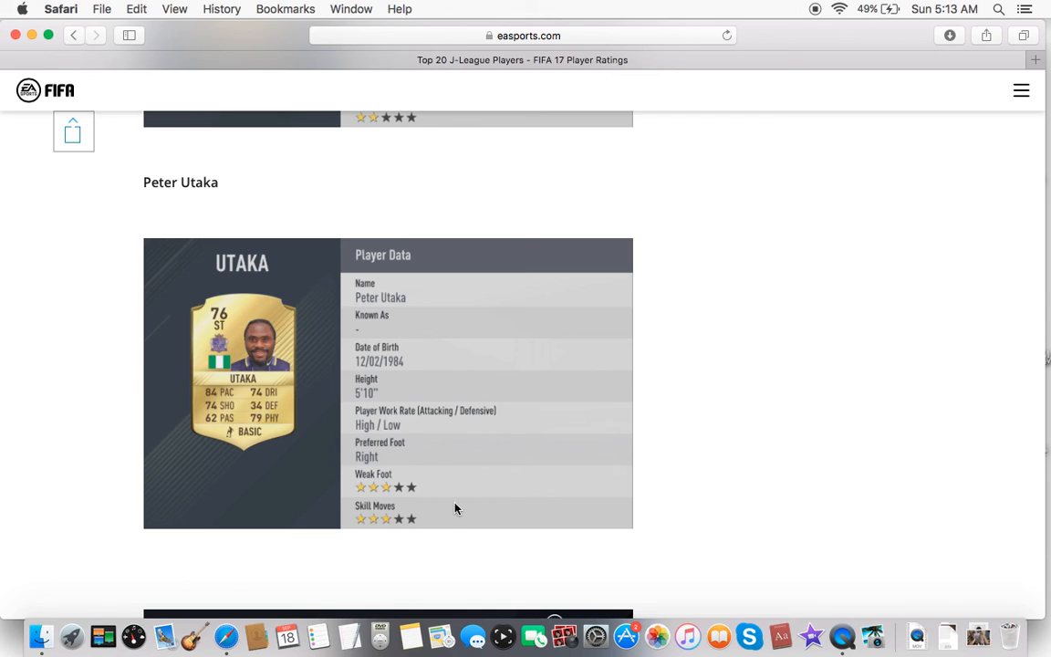
Step: Scroll back to Shunsuke Nakamura's 73-rated attacking-midfielder card, with Yasuhito Endo's heading next
scroll("down", 3)
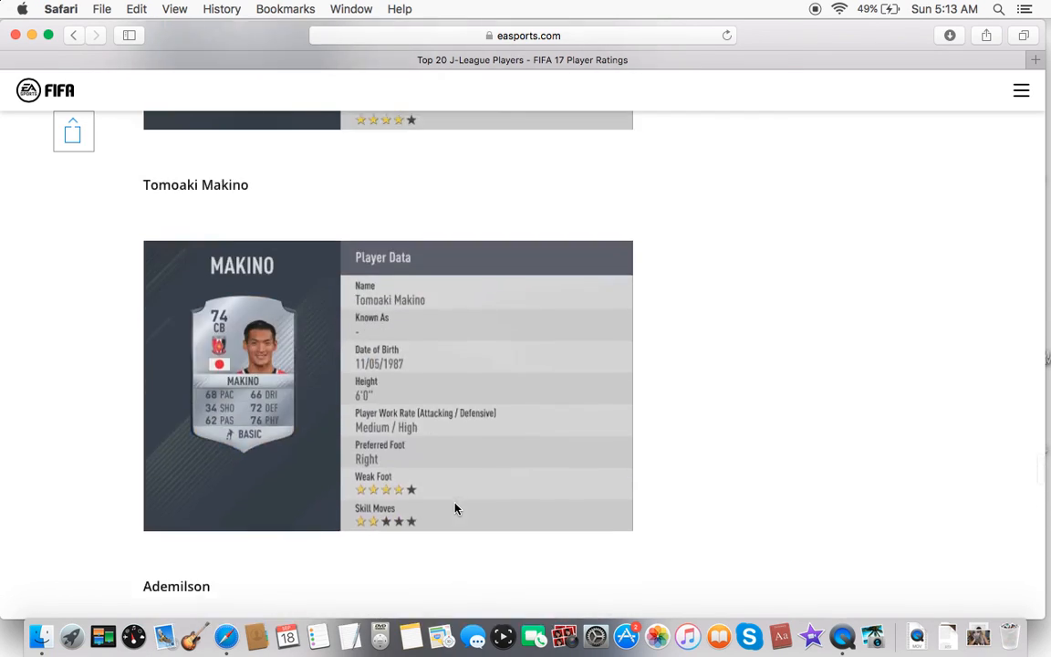
scroll("down", 3)
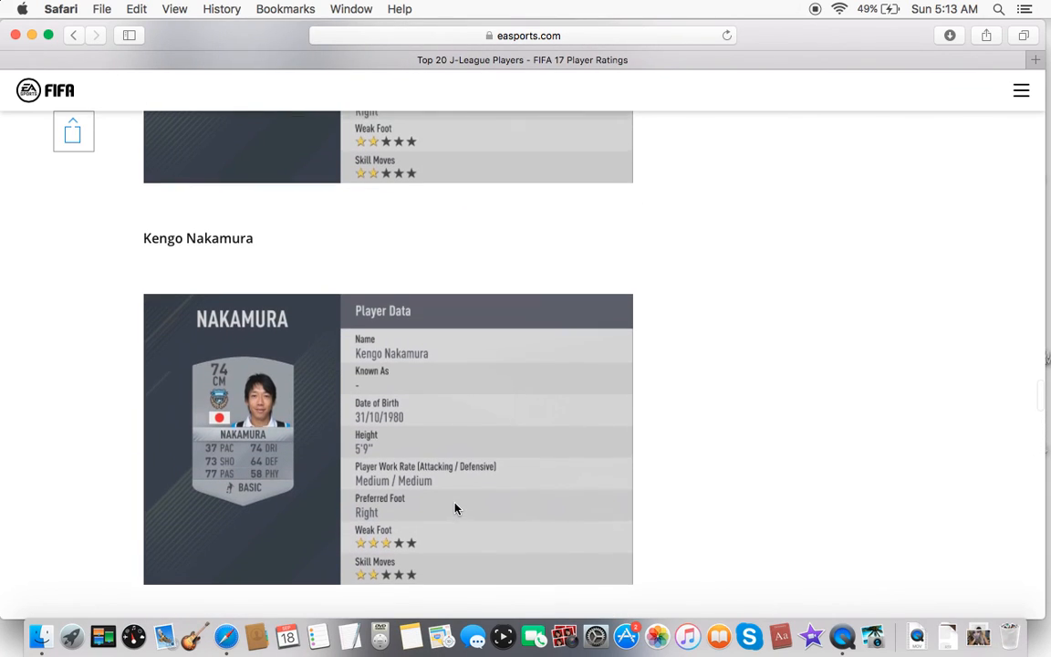
scroll("down", 3)
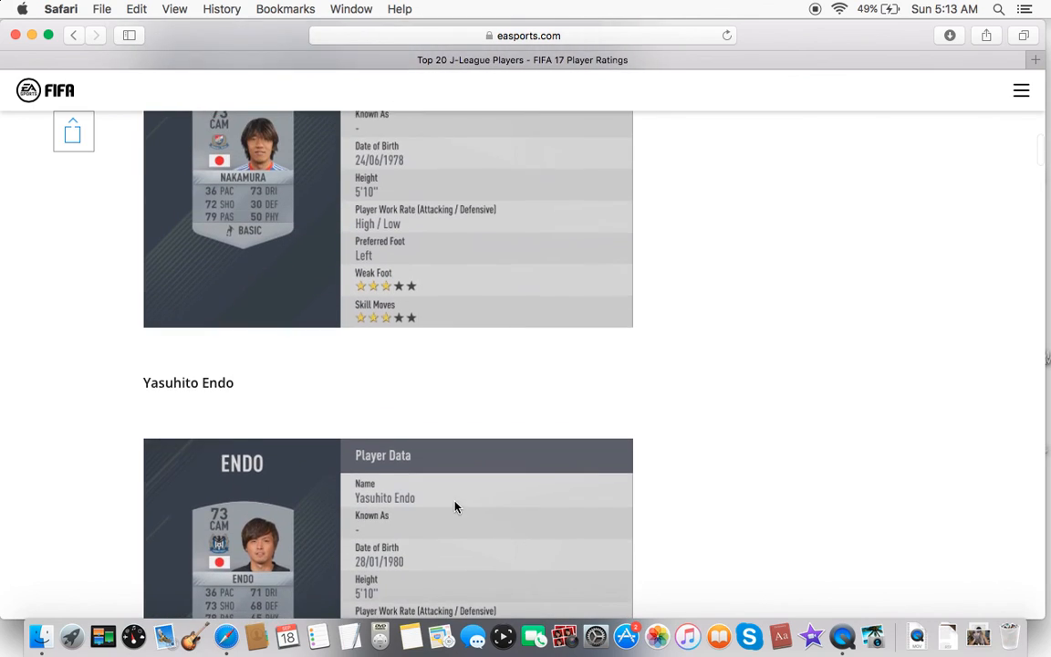
scroll("up", 3)
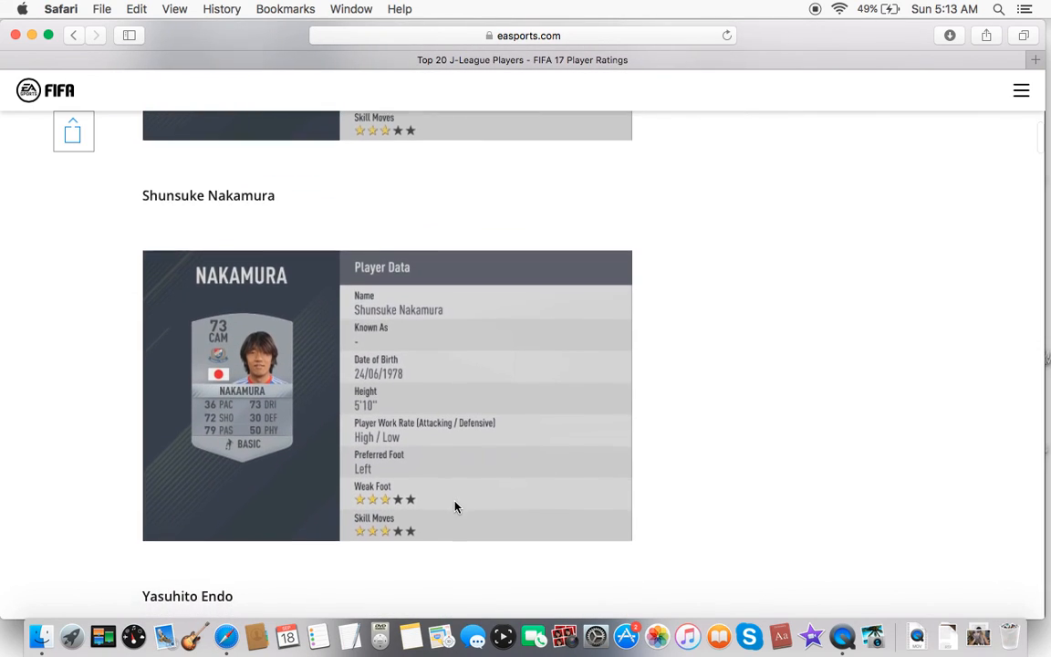
scroll("down", 3)
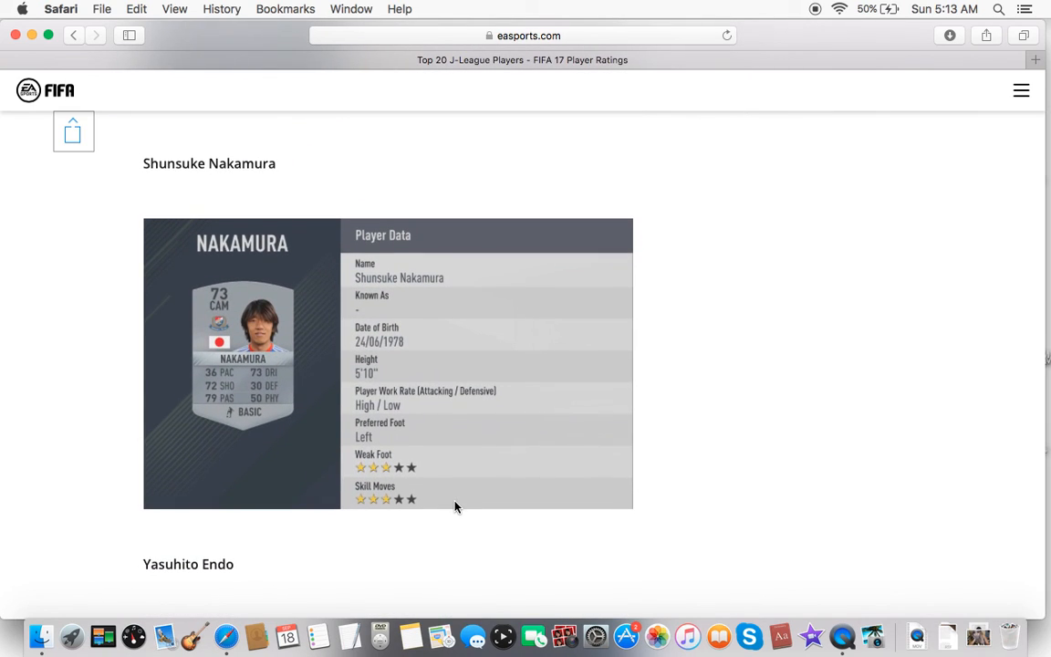